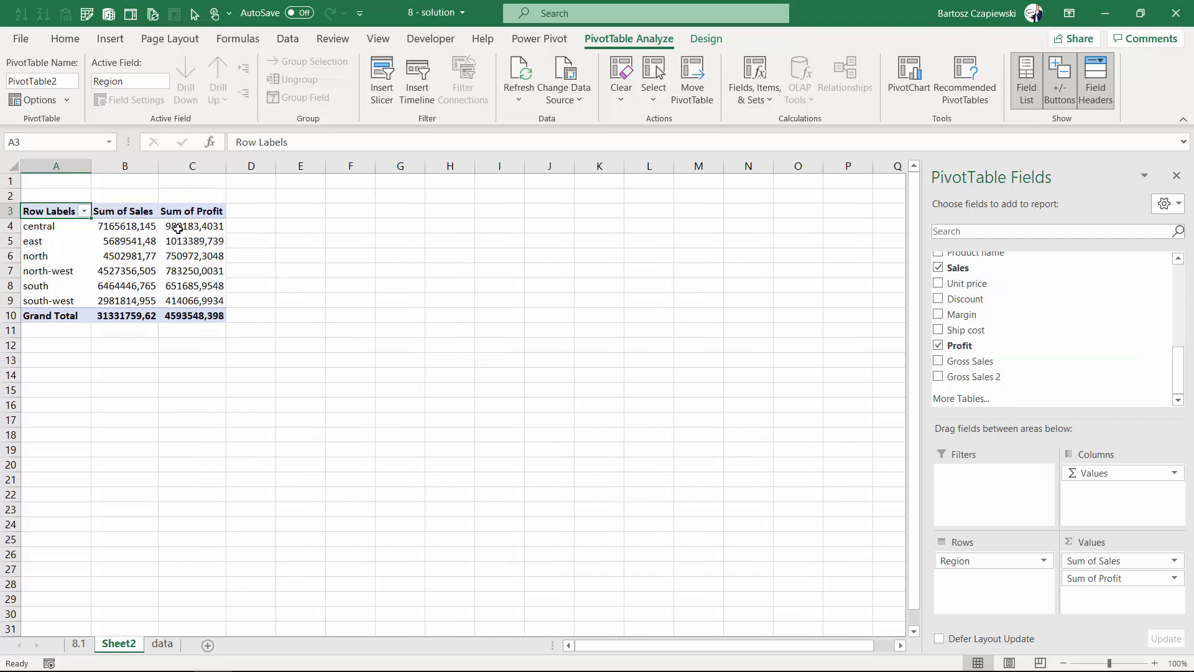
left_click(162, 644)
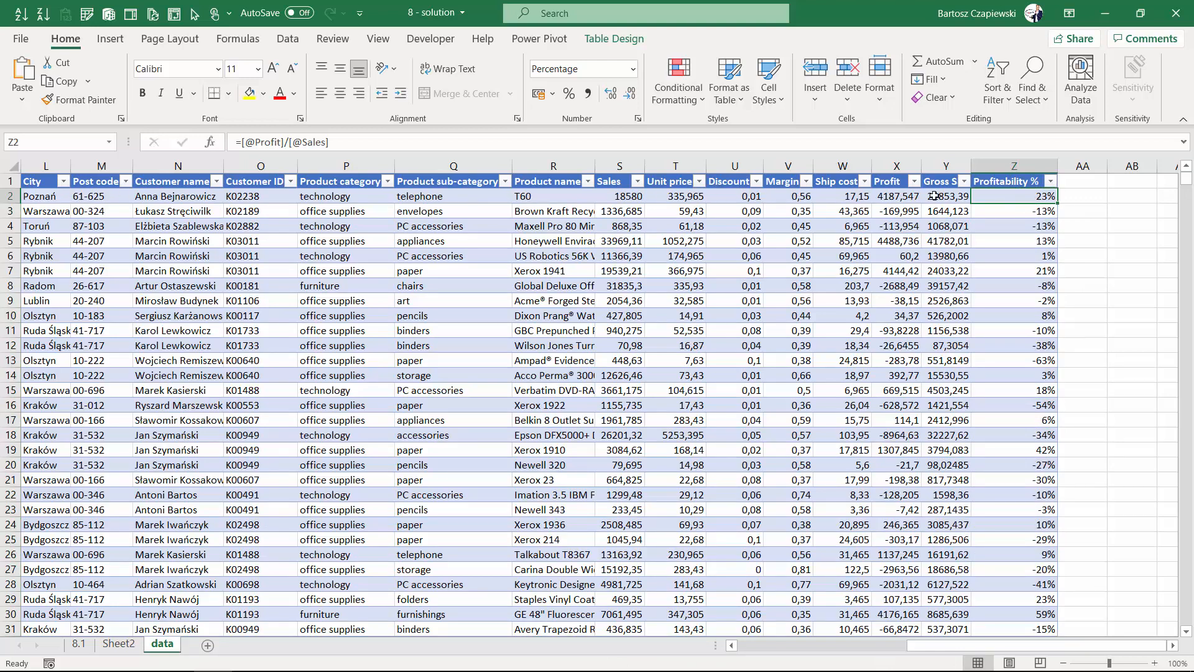
Step: Return to Sheet2 and add Profitability % to the pivot values as Sum of Profitability %
left_click(118, 644)
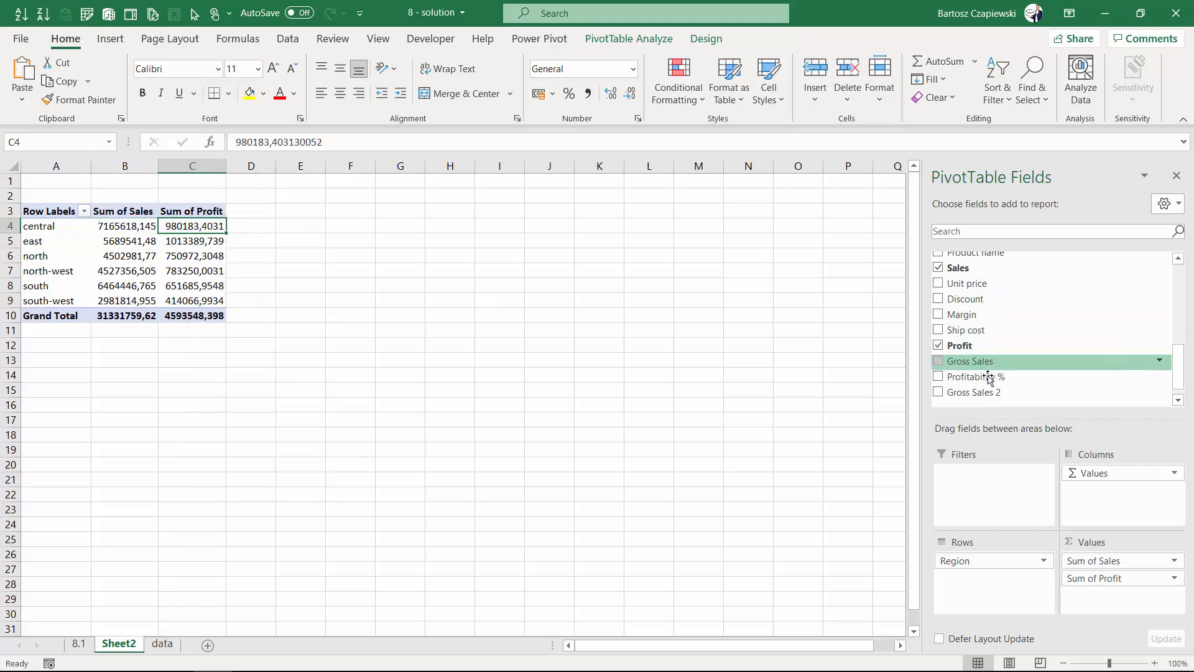
left_click(938, 376)
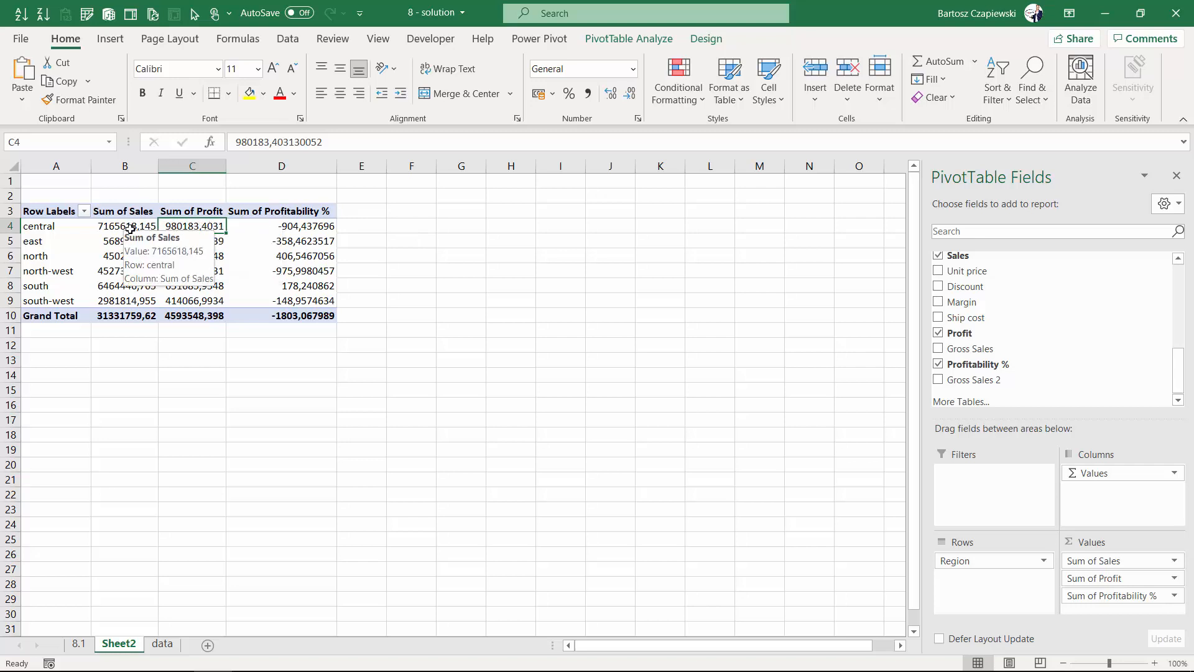
Step: Remove the 'Sum of Profitability %' field via the pivot cell's context menu
right_click(281, 225)
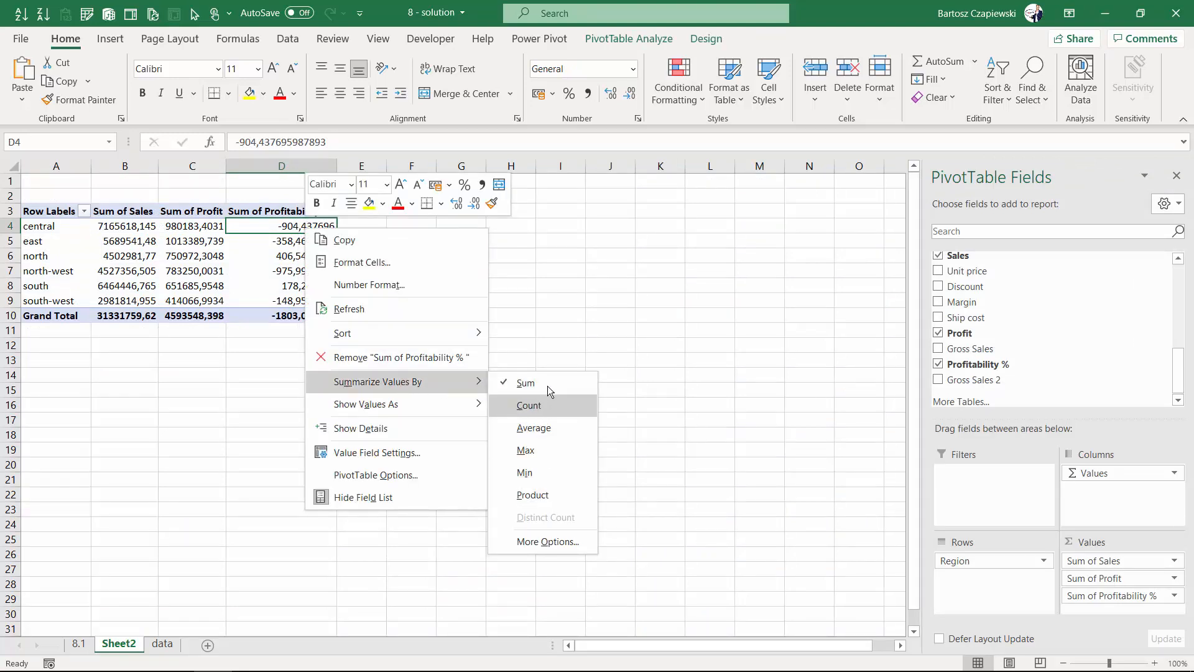
left_click(400, 356)
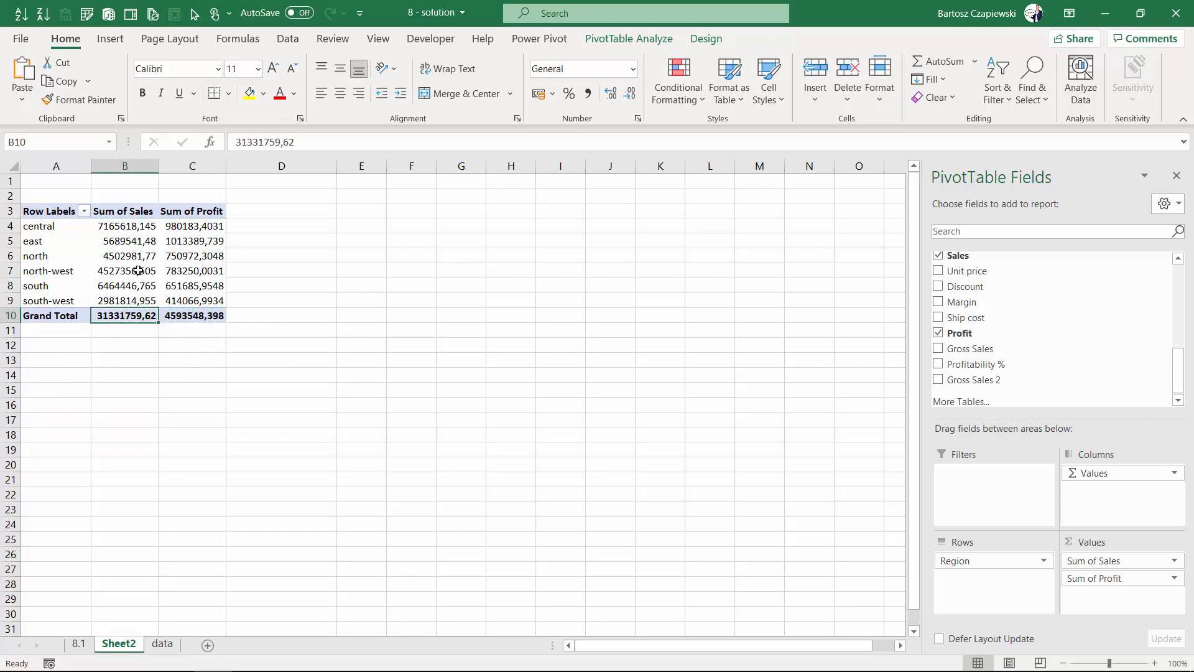
Step: Select a pivot cell to start the Calculated Field command
left_click(753, 79)
type("Profitability")
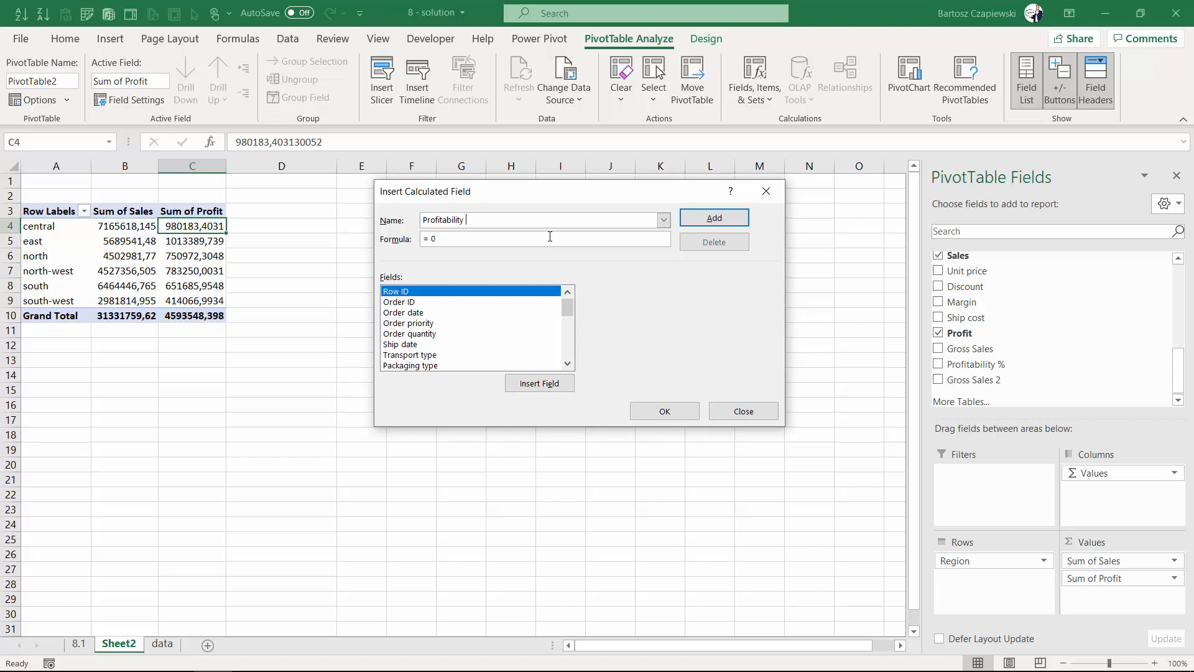
Step: Create calculated field 'Profitability % 2' with formula Profit / Sales and add it
type("% 2")
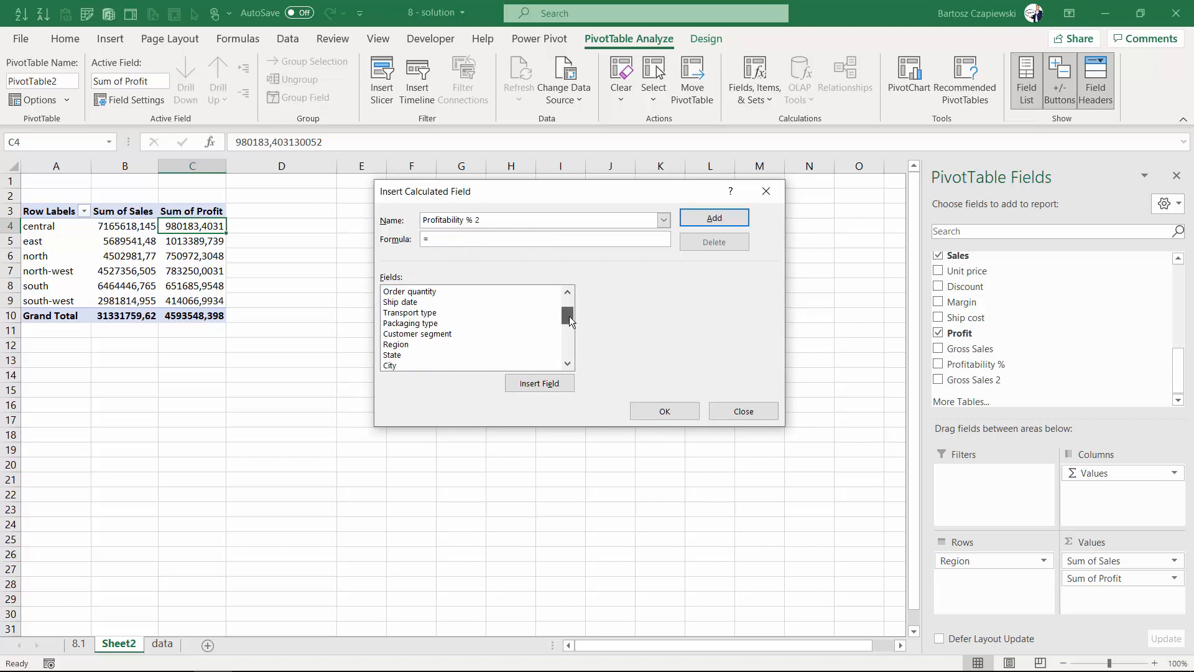
double_click(393, 366)
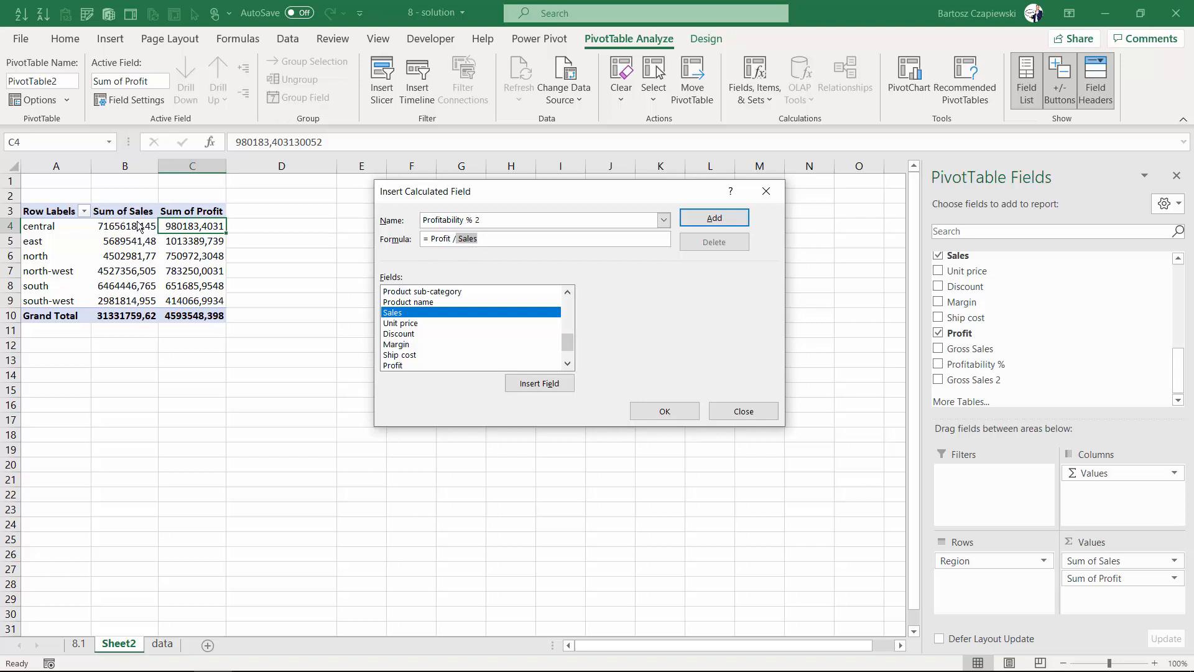
left_click(539, 238)
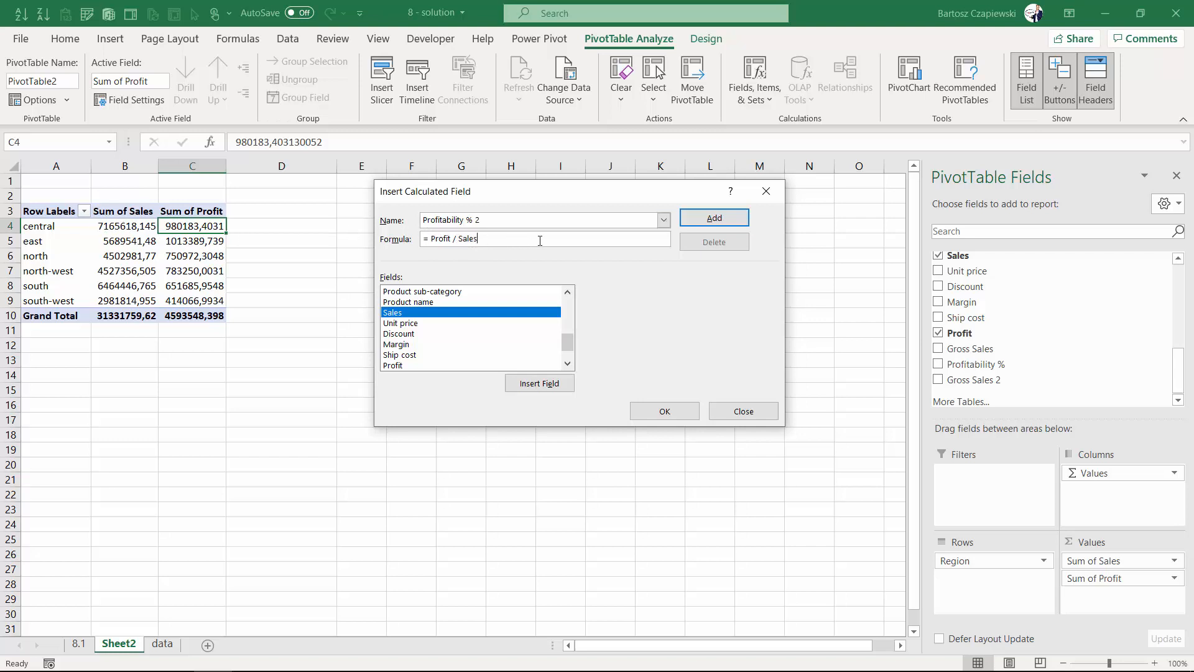
left_click(713, 217)
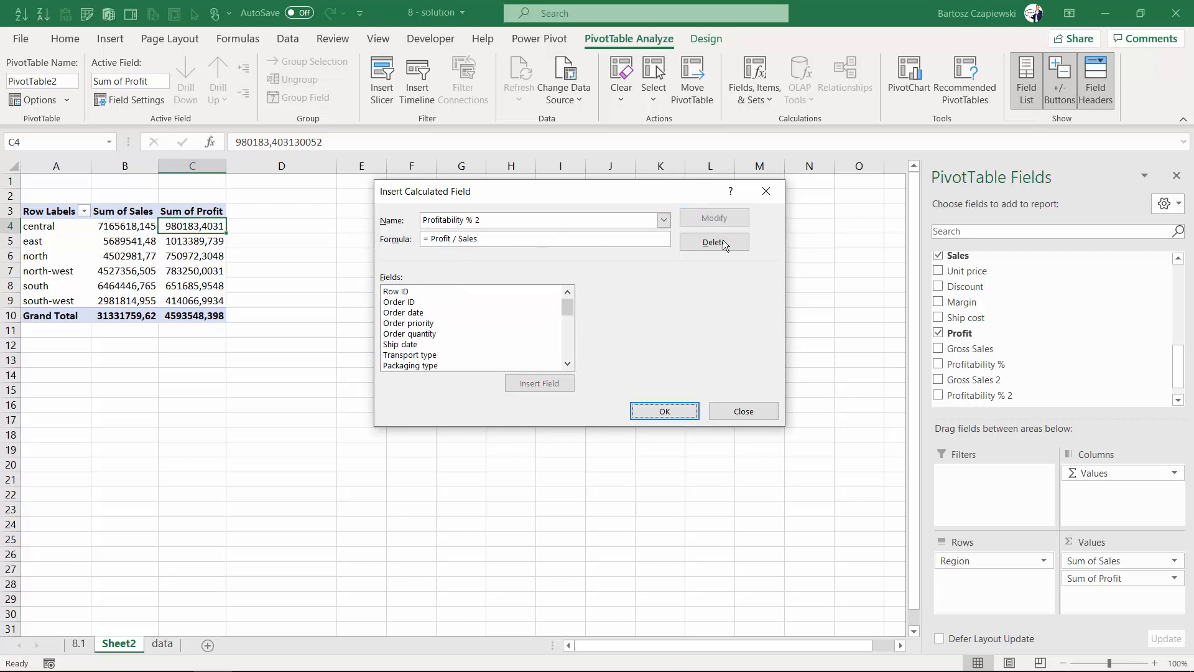
left_click(664, 411)
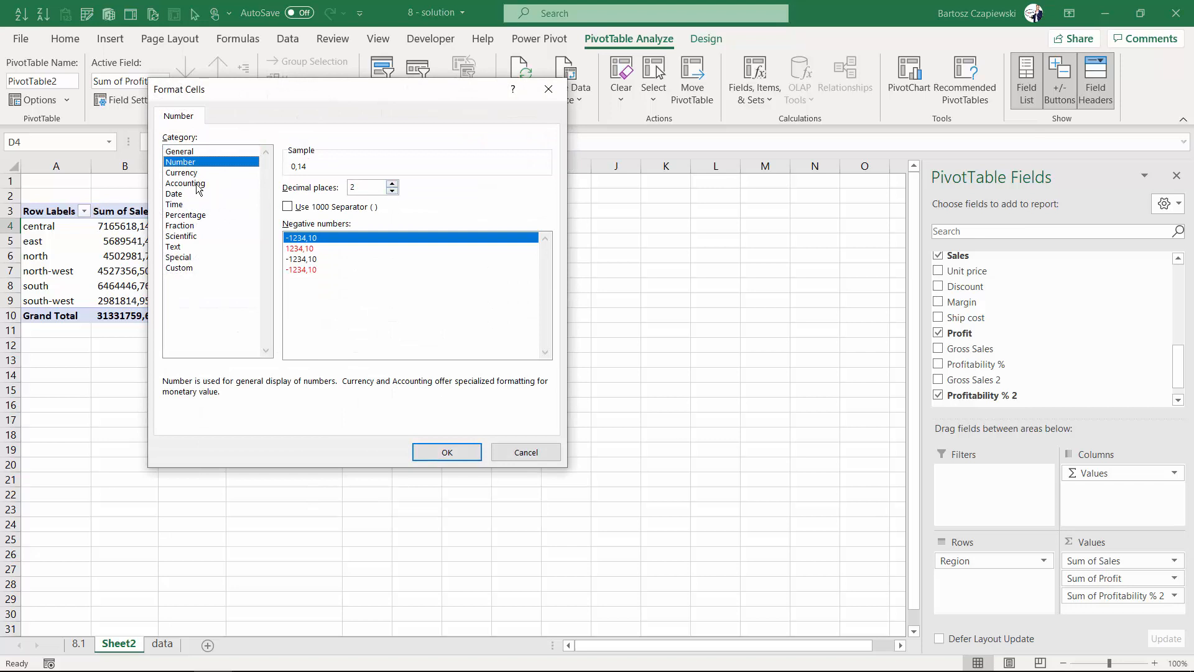
Step: Format Profitability % 2 as Percentage with 1 decimal place
left_click(185, 214)
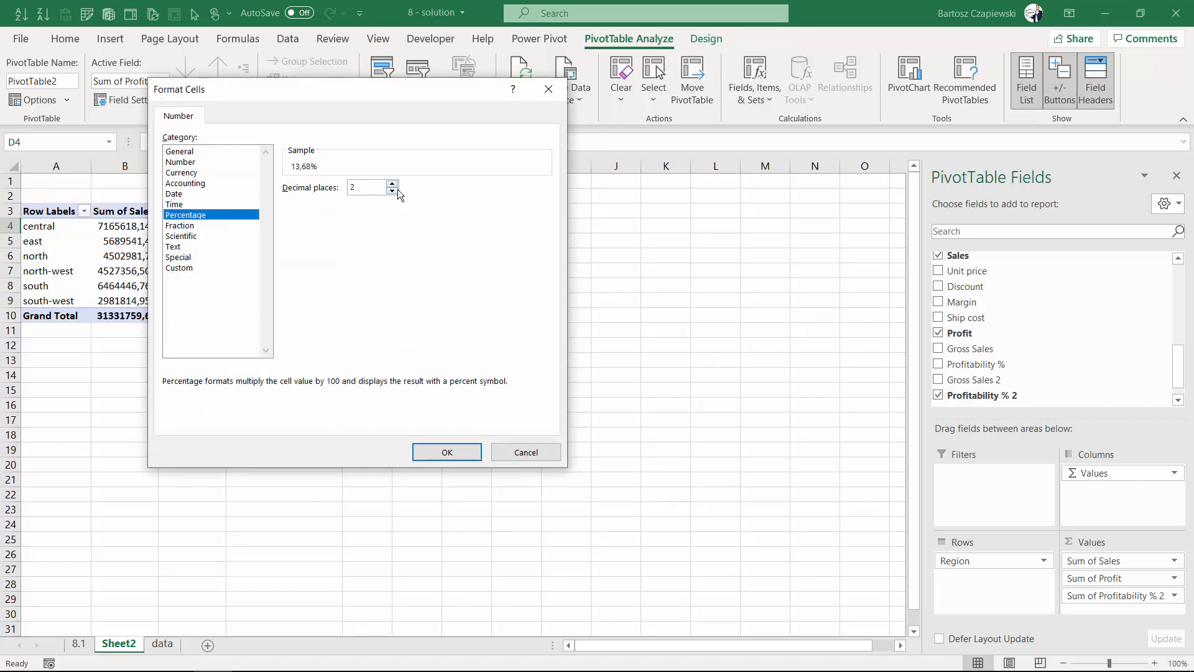
left_click(393, 191)
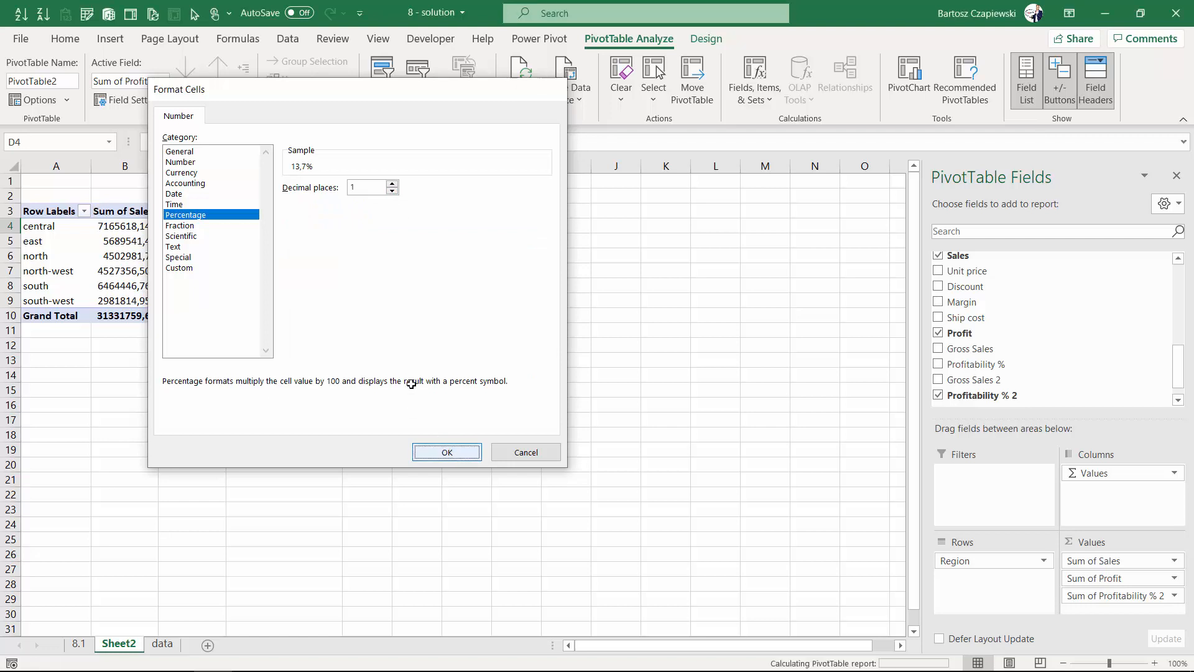
left_click(446, 451)
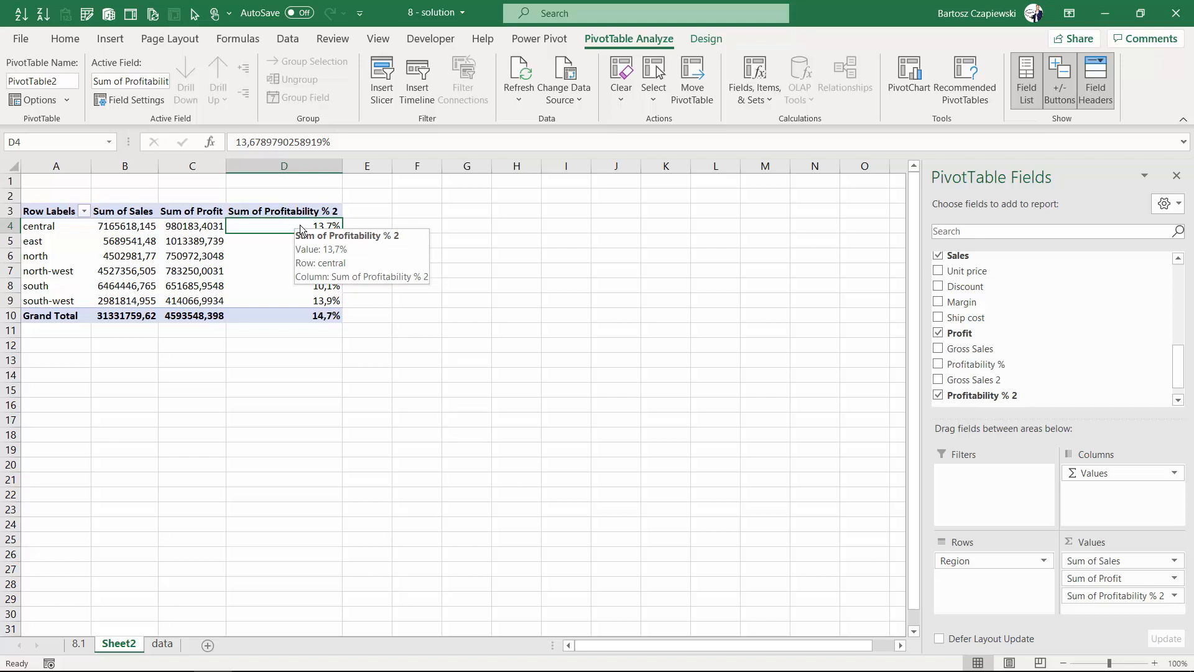
left_click(753, 78)
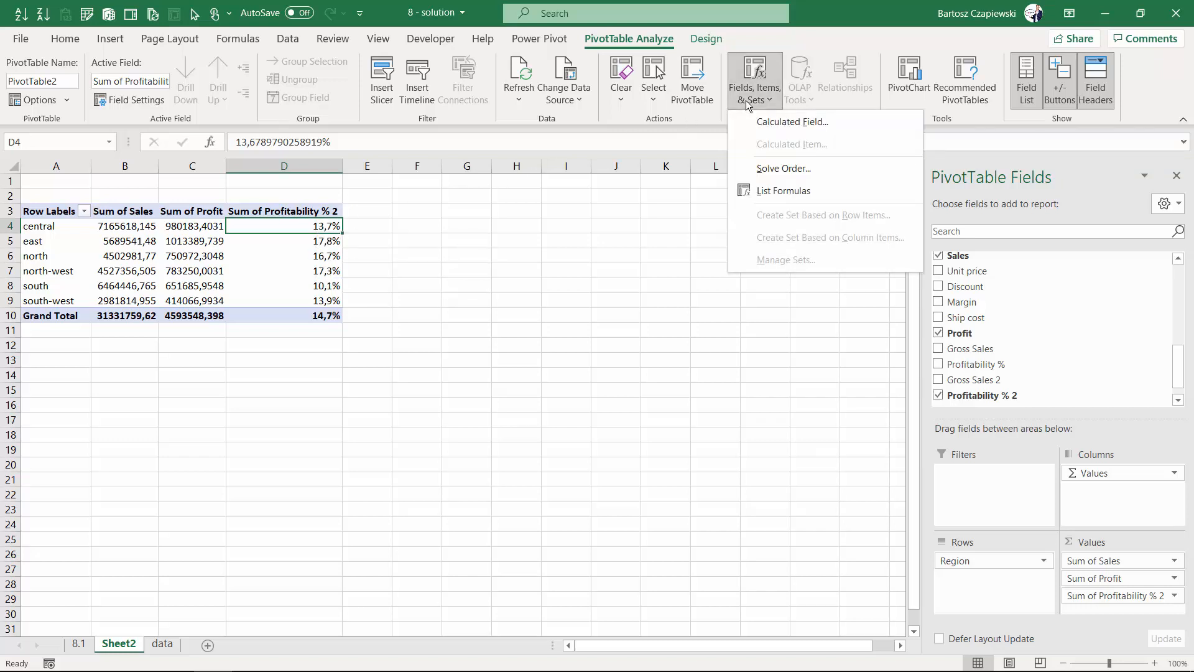
Step: Add a Bonus calculated field using an IF formula based on profitability
left_click(792, 122)
type("Bonus")
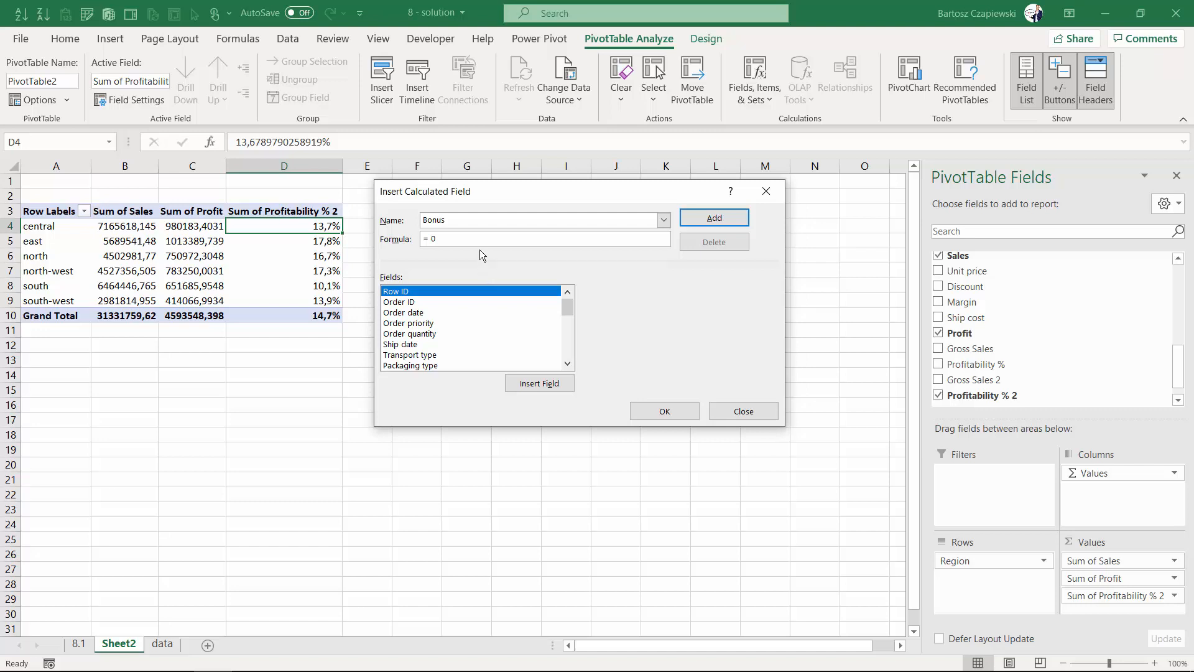
type("IF(")
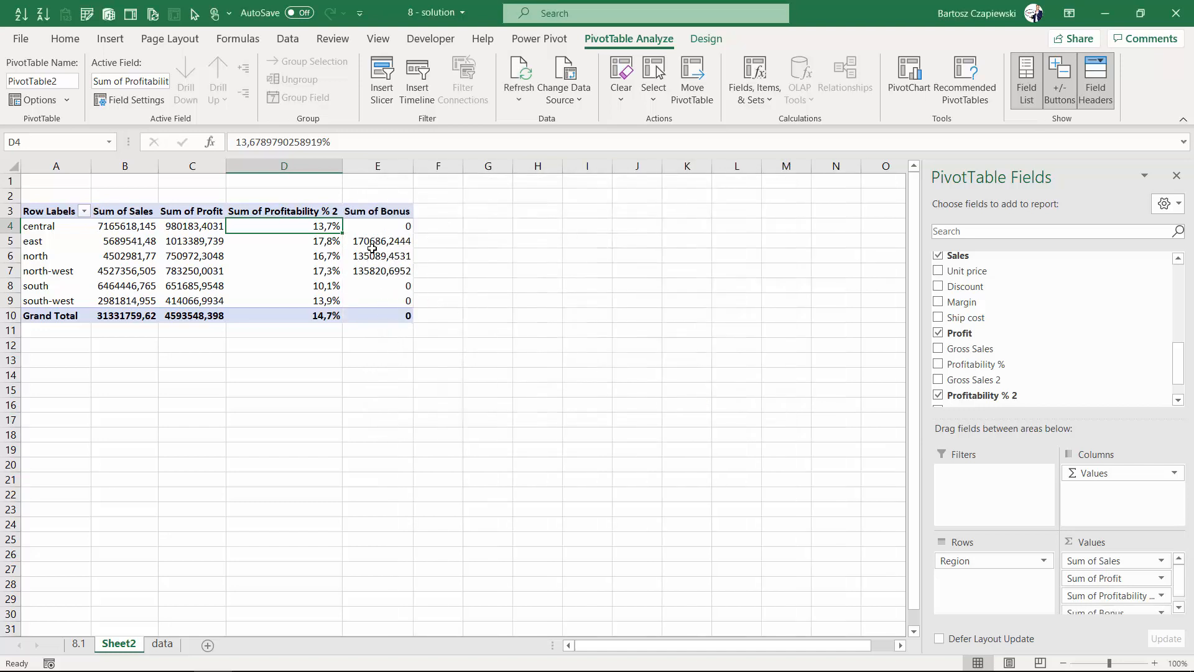
Step: Format Sales, Profit and Bonus as Number, 0 decimals with 1000 separator
left_click(376, 225)
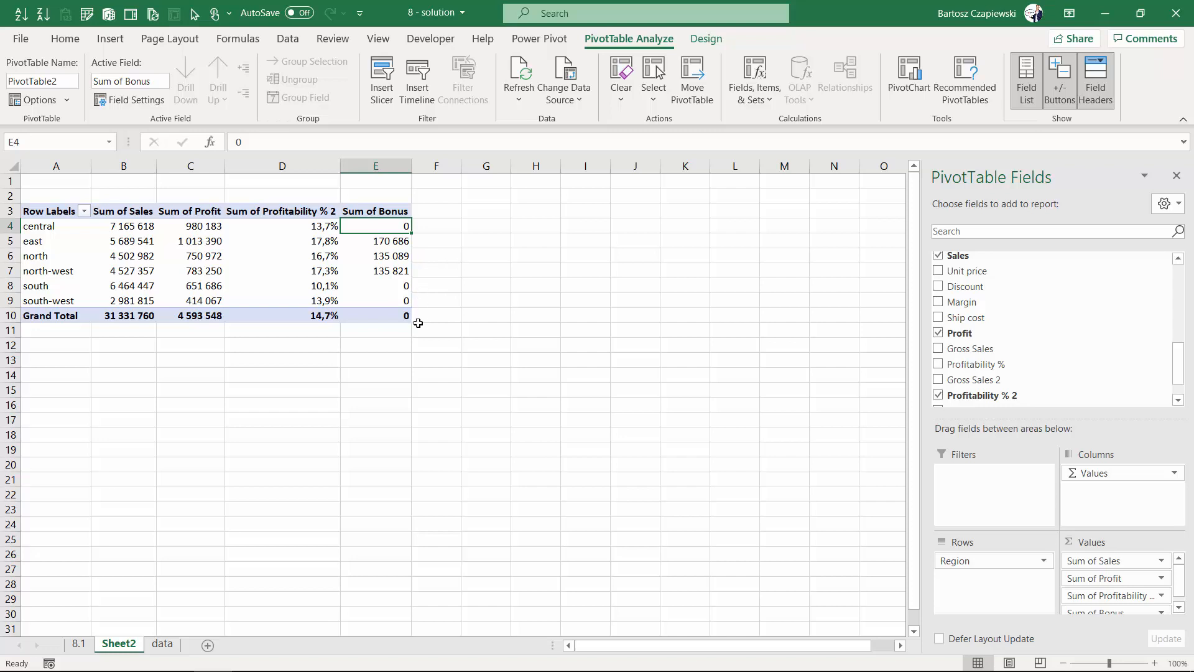
left_click(375, 316)
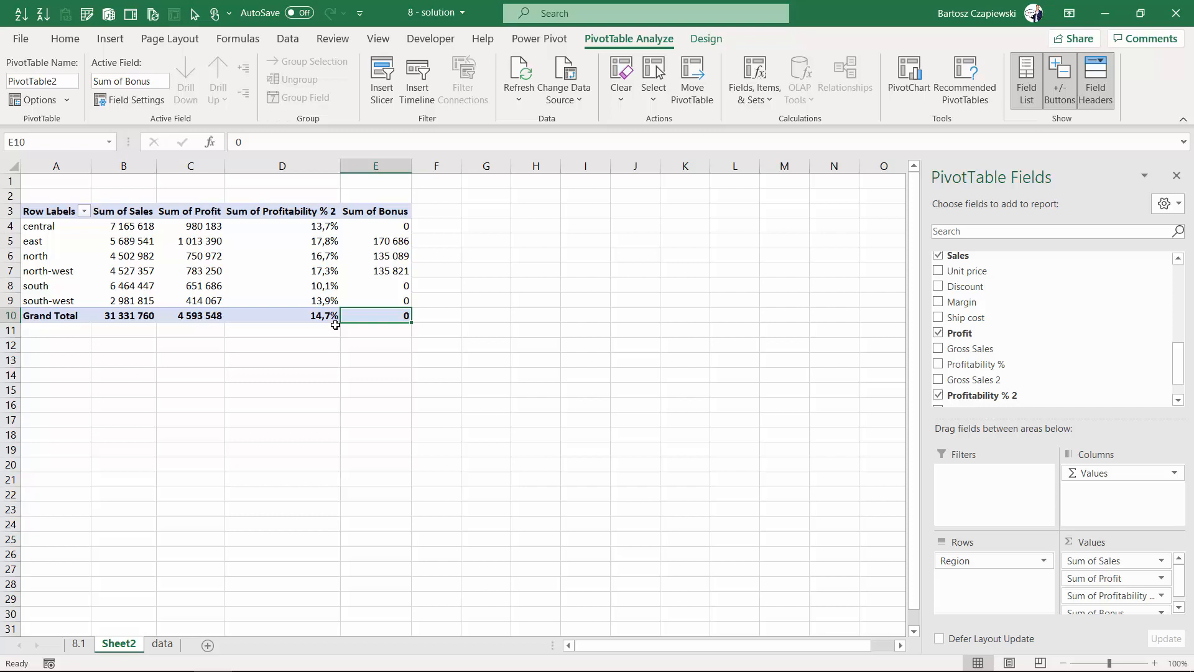
Step: Set Grand Totals to Off for Rows and Columns from the Design tab
left_click(706, 38)
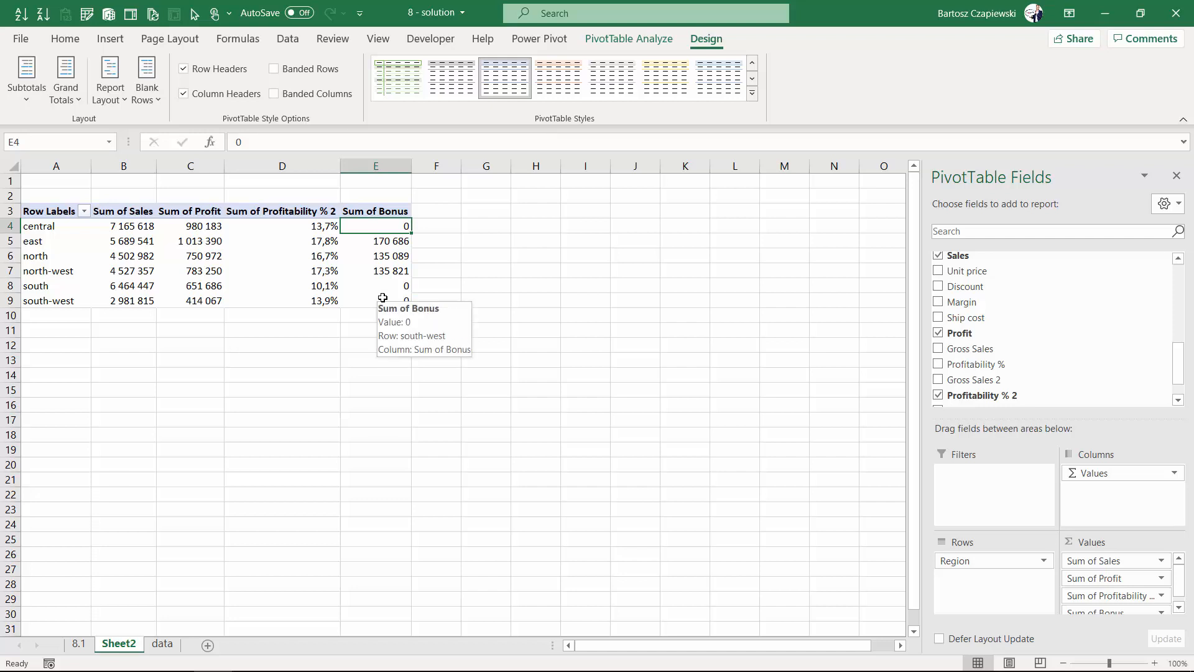
left_click(162, 644)
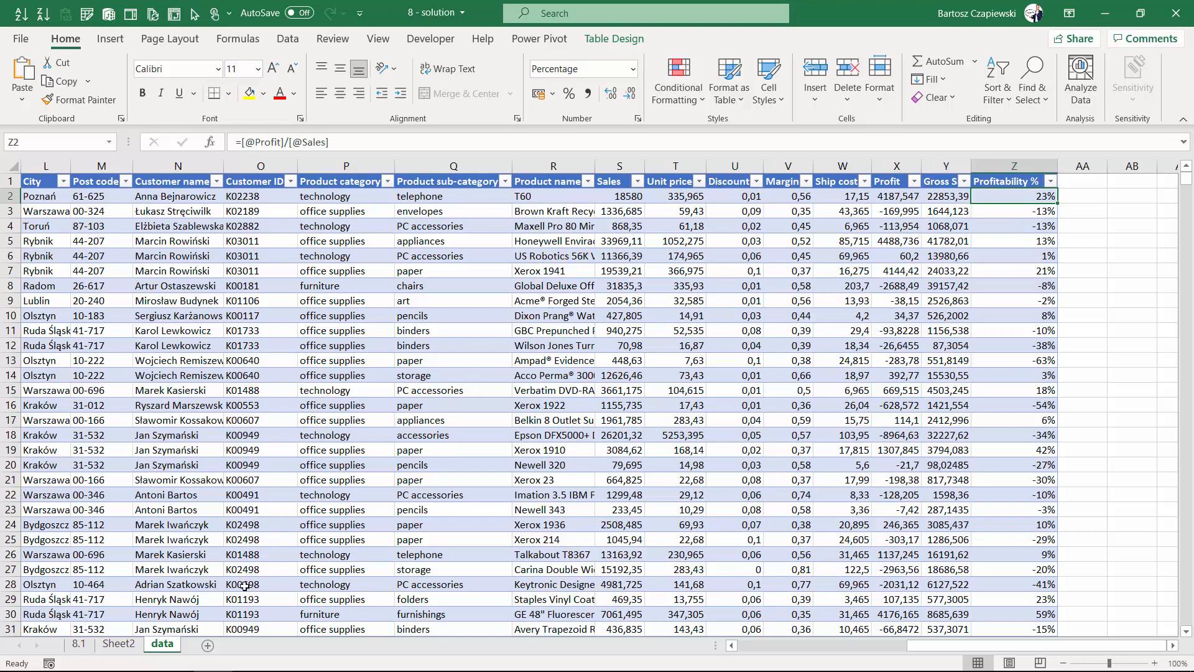
left_click(118, 643)
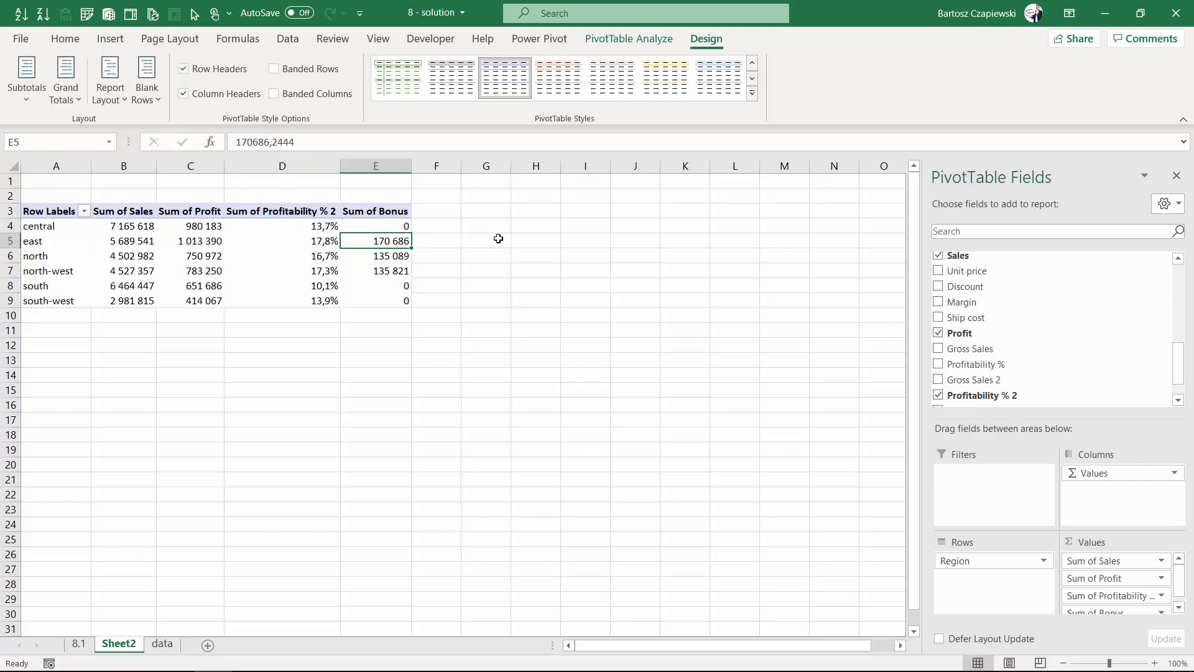